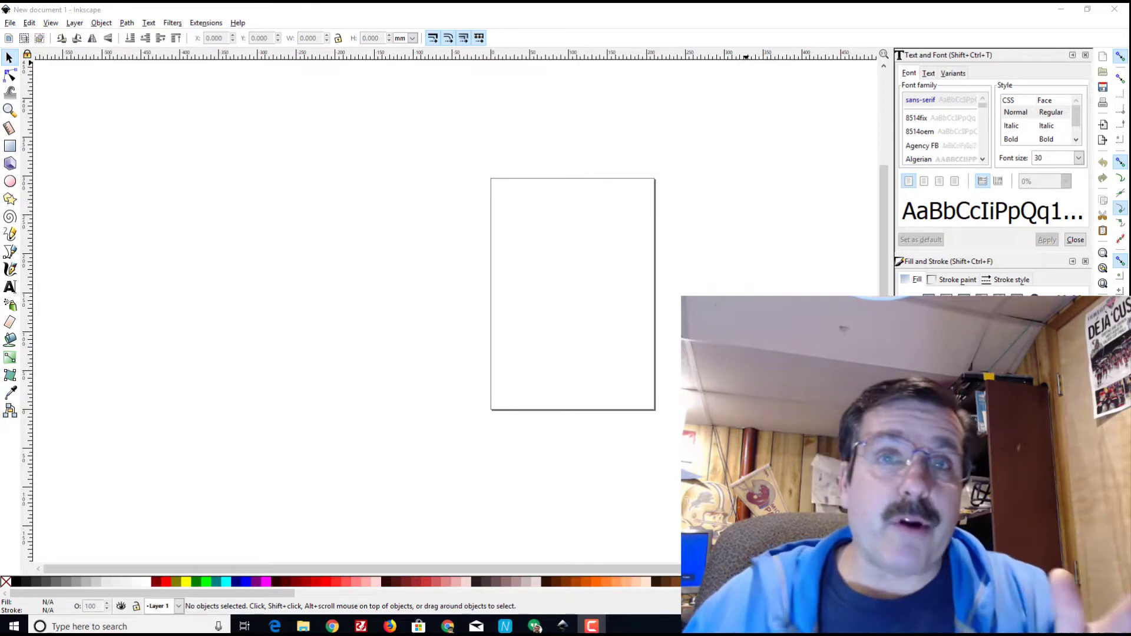
mouse_move(433, 179)
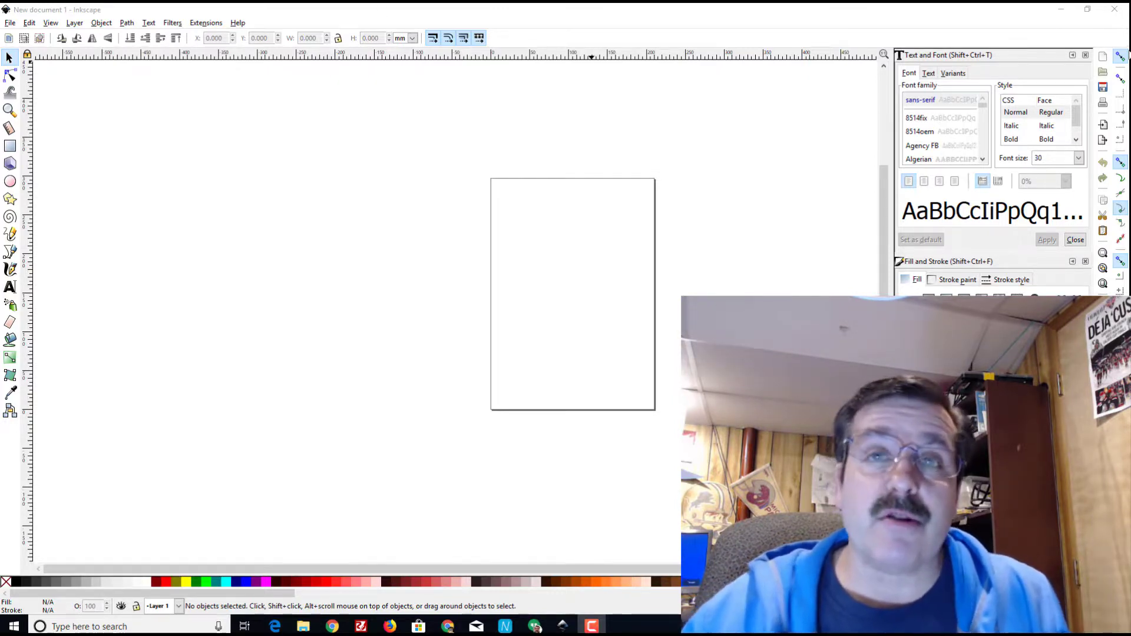
mouse_move(1122, 57)
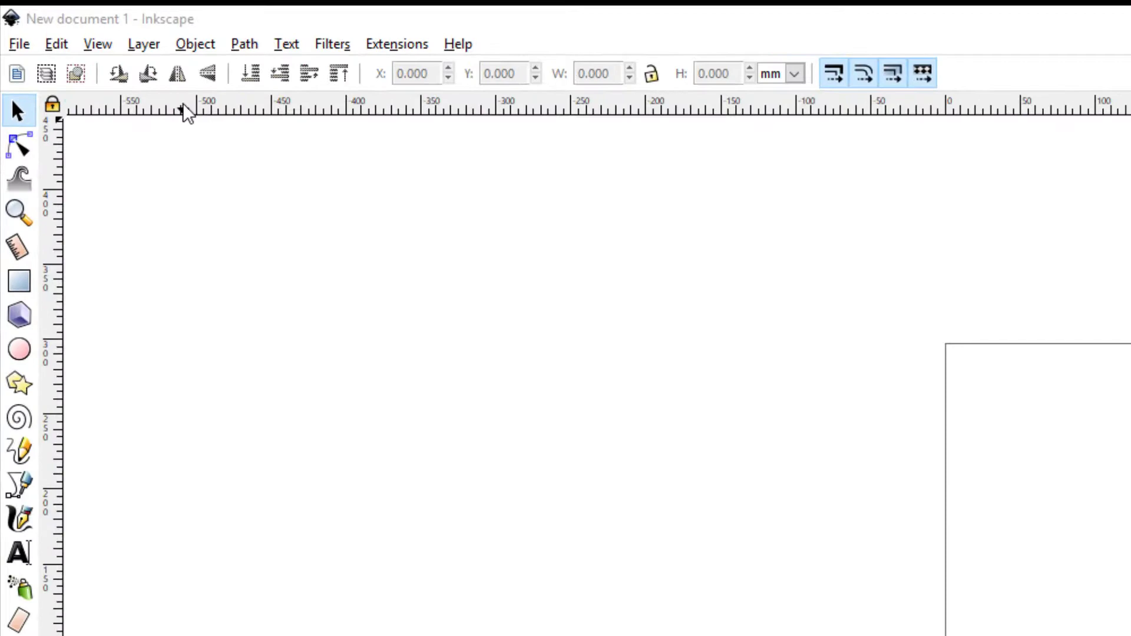
Change the interface layout from Wide to Default via the View menu.
left_click(103, 46)
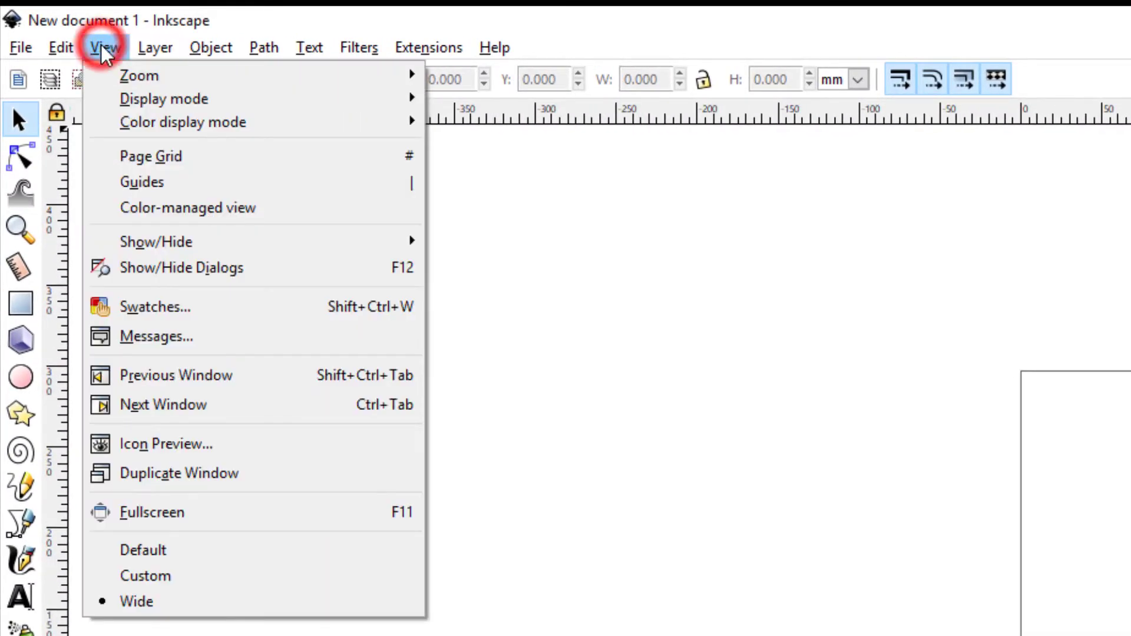
mouse_move(209, 443)
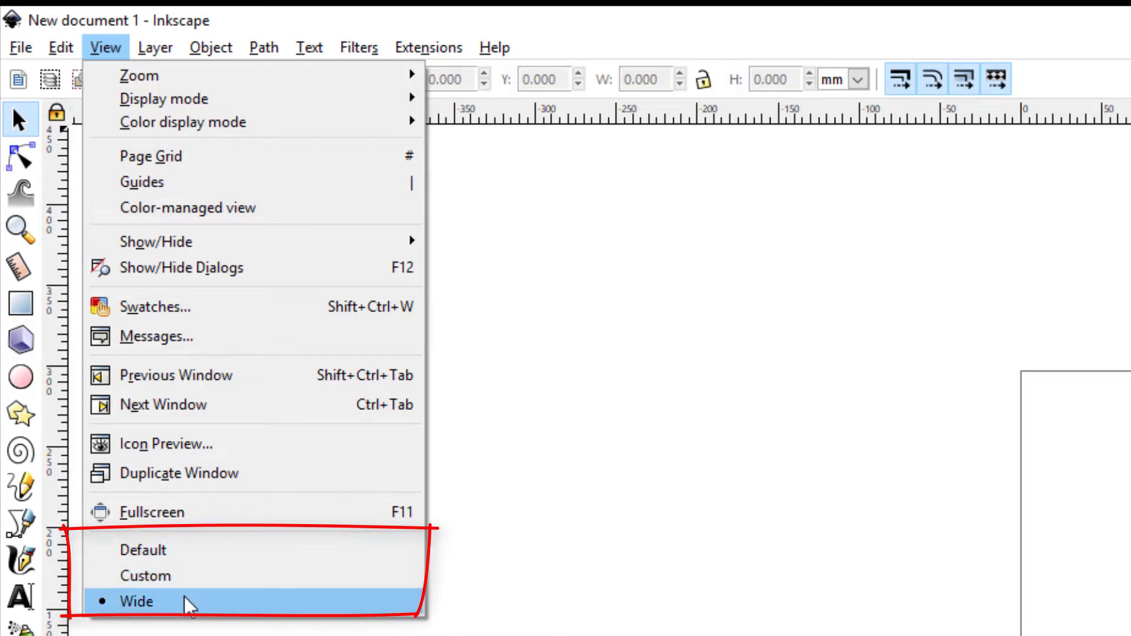
left_click(136, 601)
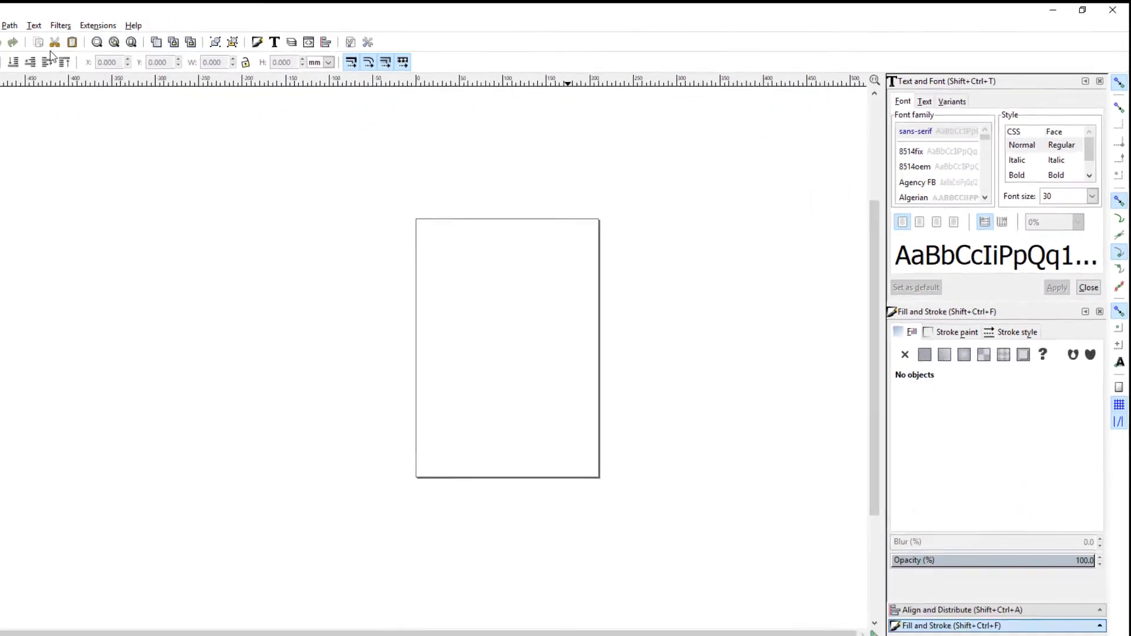
left_click(97, 44)
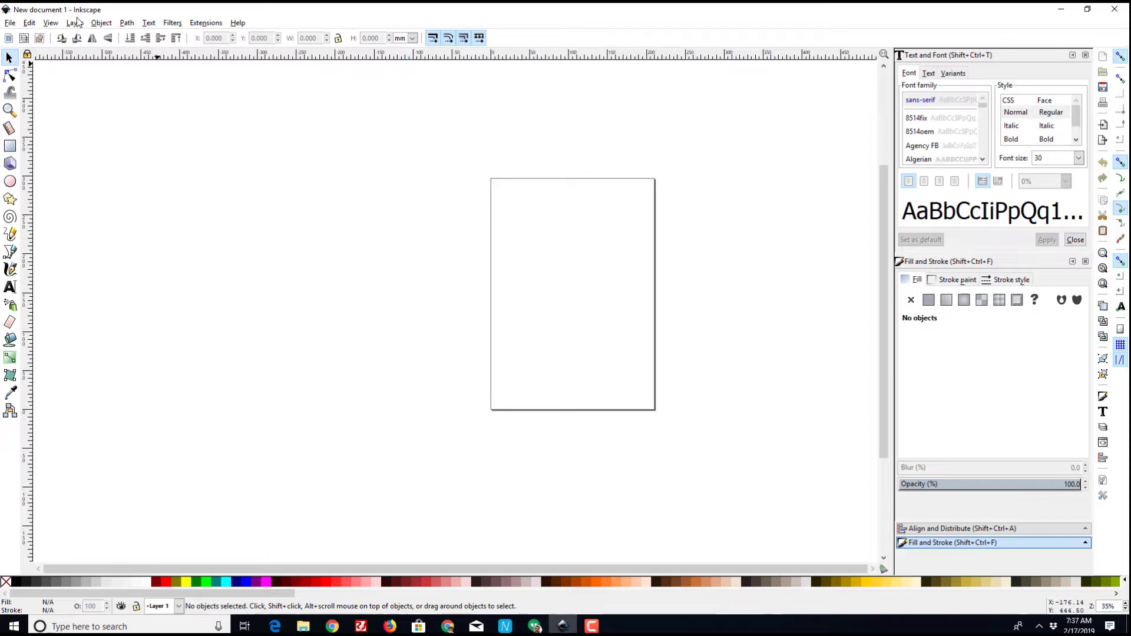
left_click(50, 22)
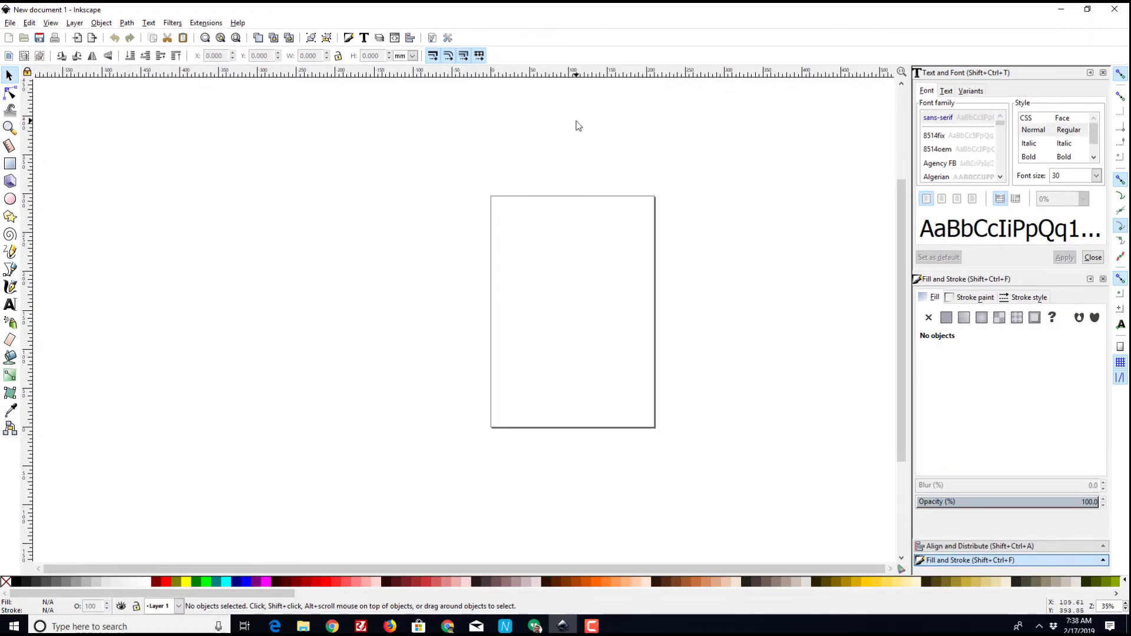
Create a new document from the glowforge template using File > New from Template.
left_click(10, 23)
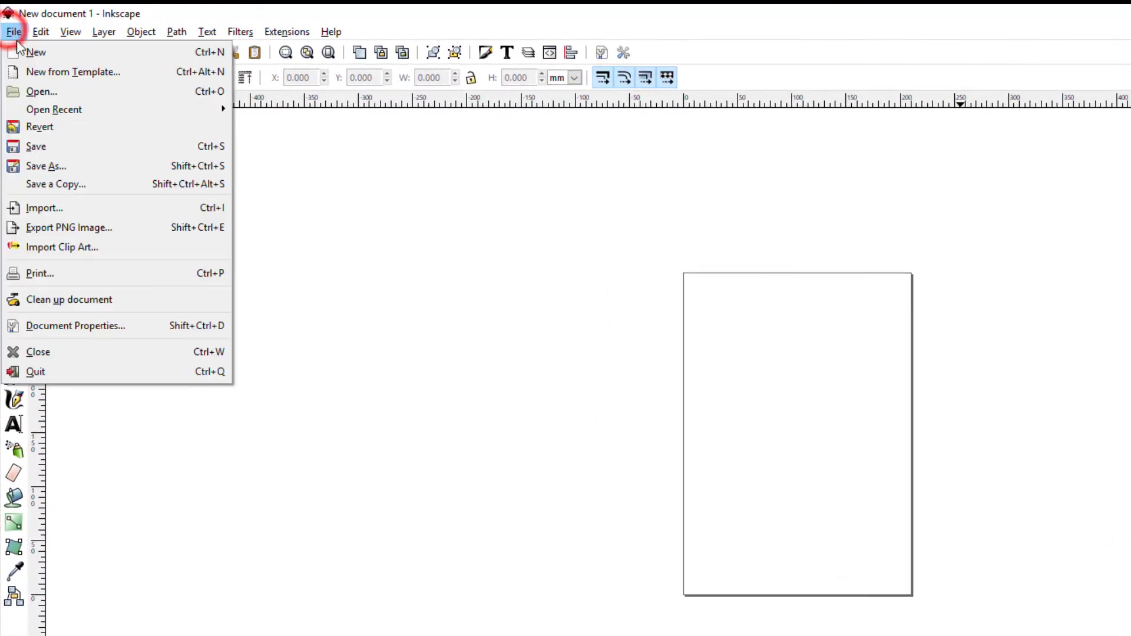
left_click(73, 72)
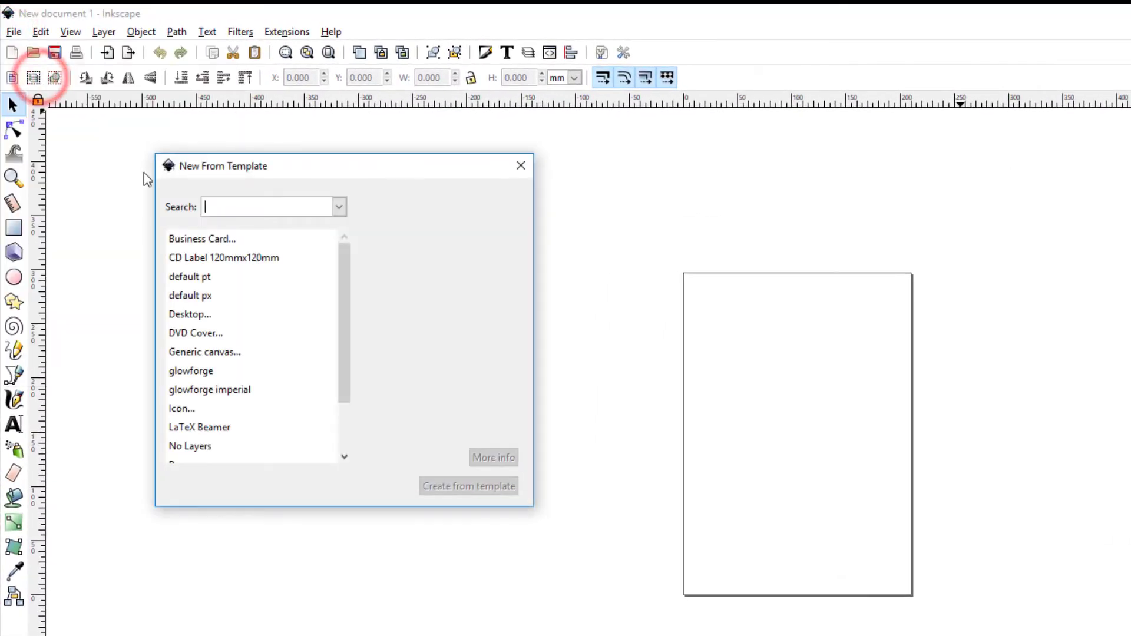
left_click(191, 371)
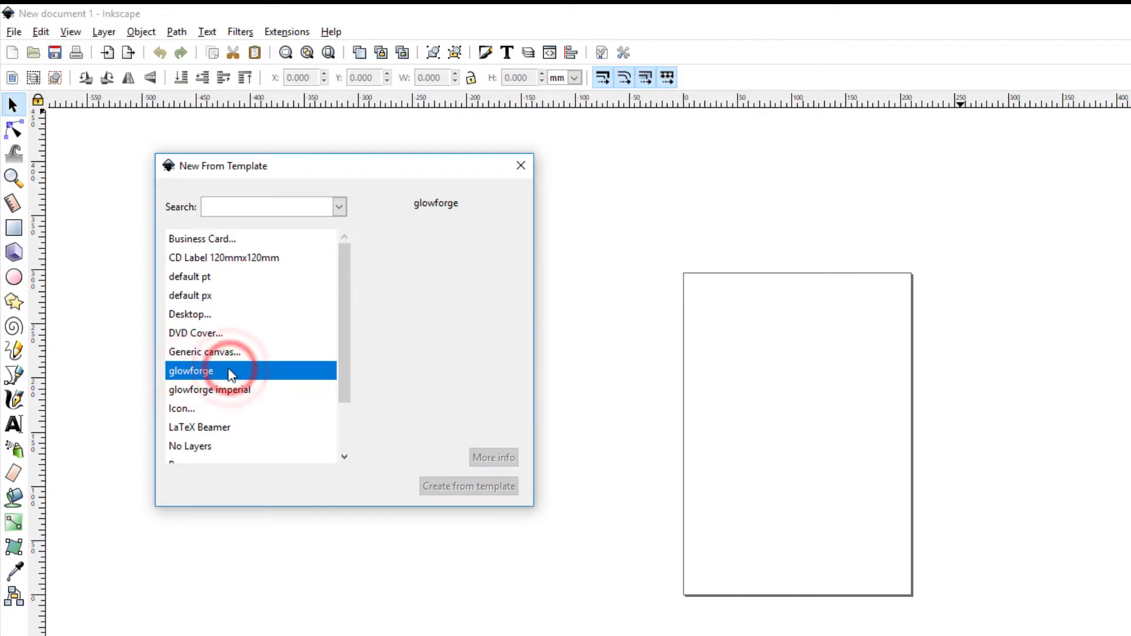
left_click(467, 486)
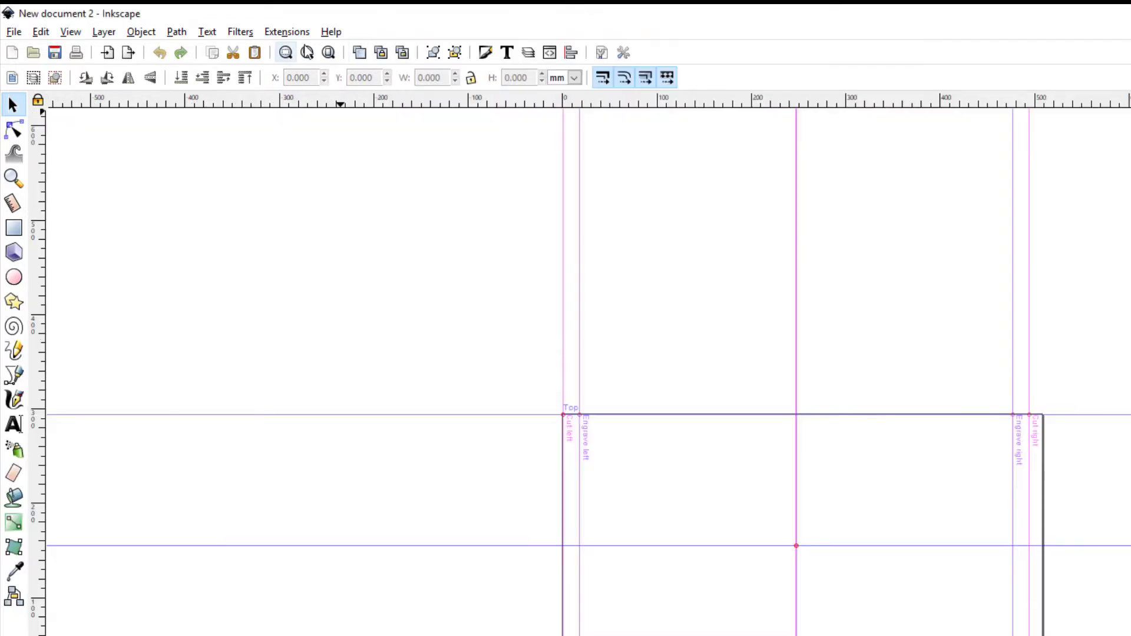
Zoom to fit the whole glowforge page with the Zoom Page button.
left_click(429, 68)
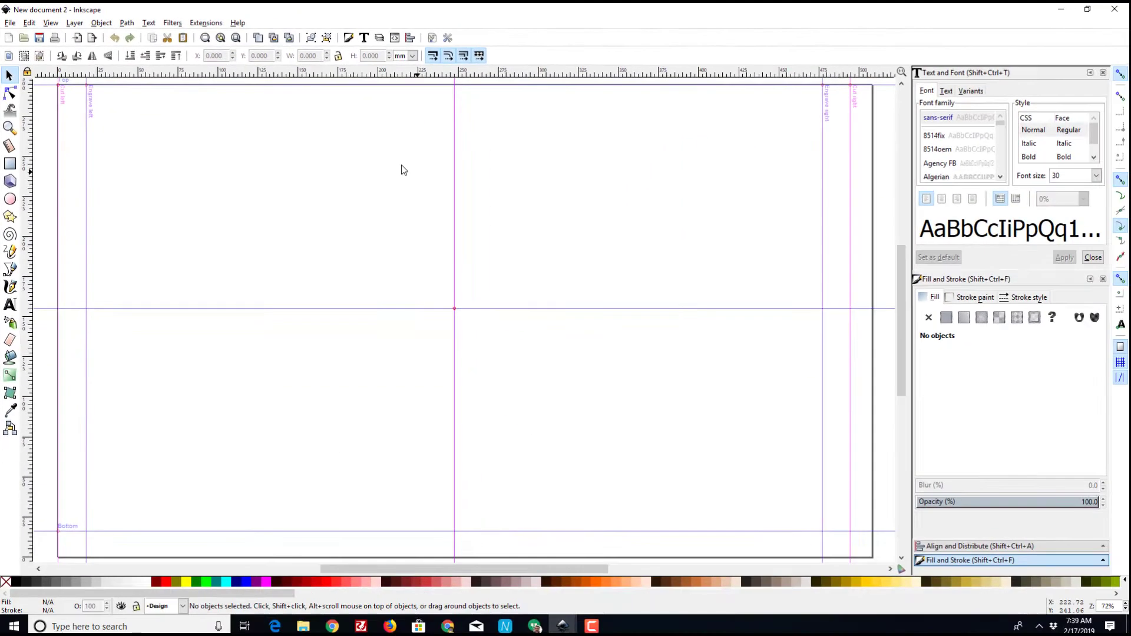
mouse_move(142, 155)
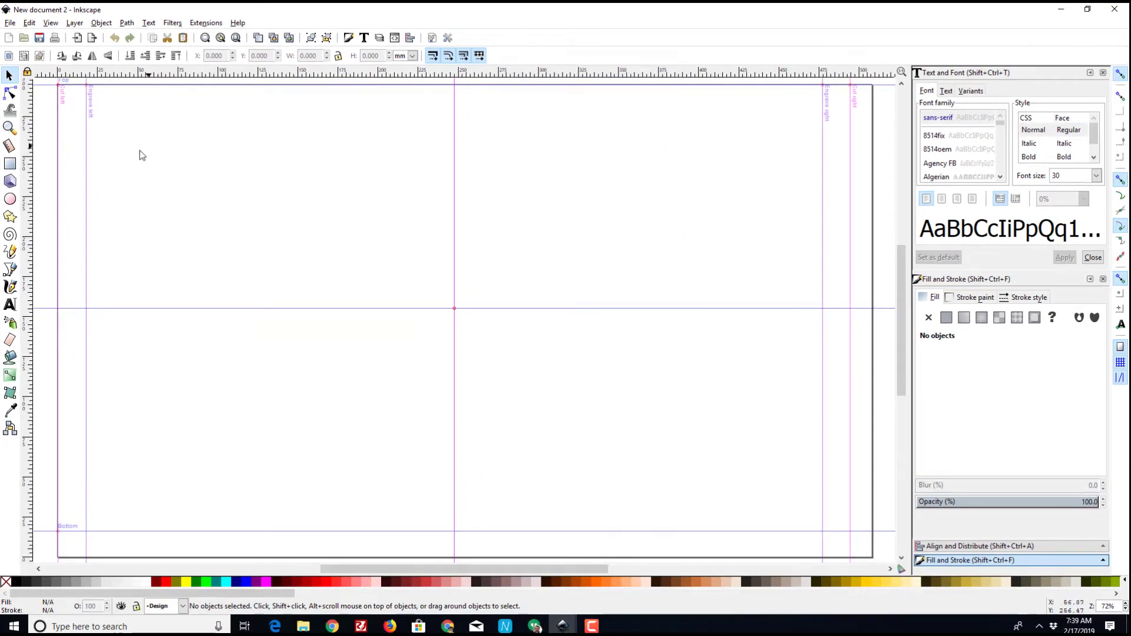
mouse_move(246, 220)
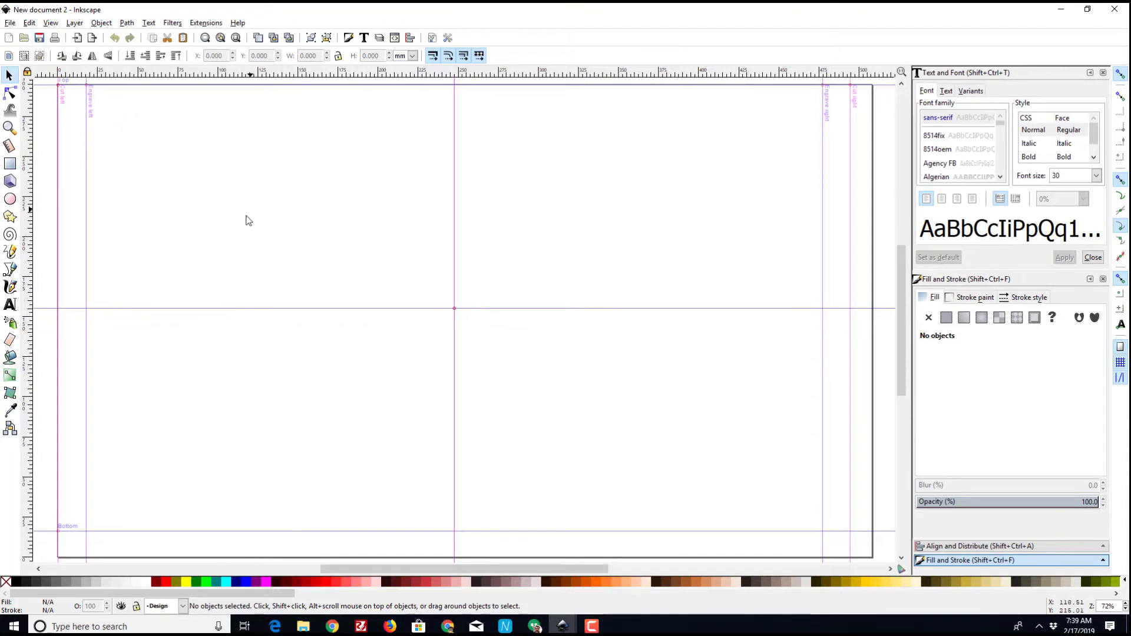
mouse_move(257, 67)
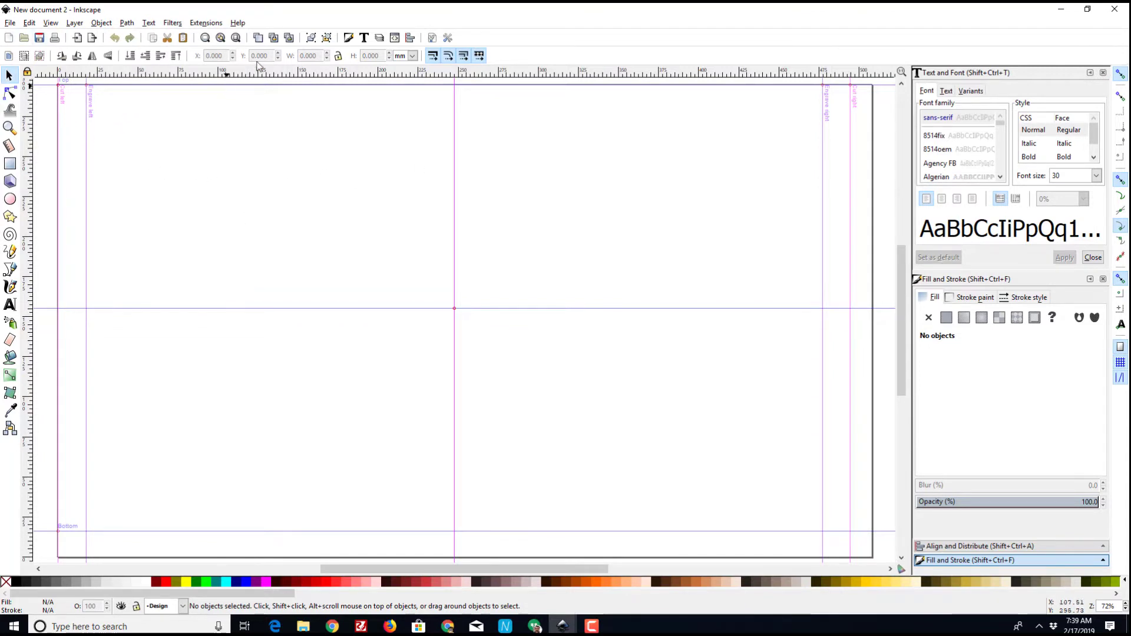